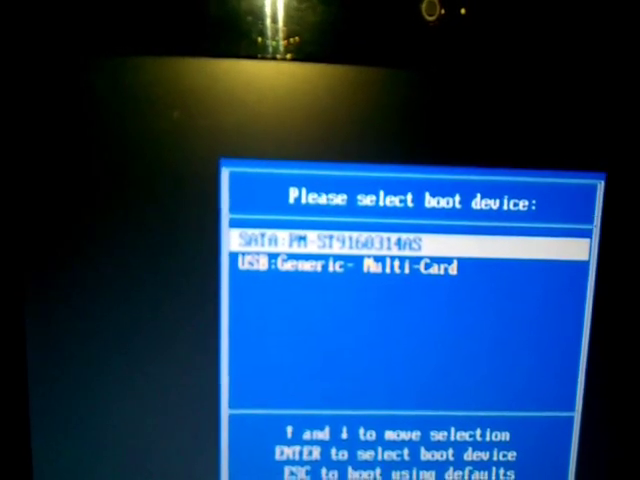
Boot the laptop from the USB Generic Multi-Card reader holding the SD card
{"action": "key", "text": "down"}
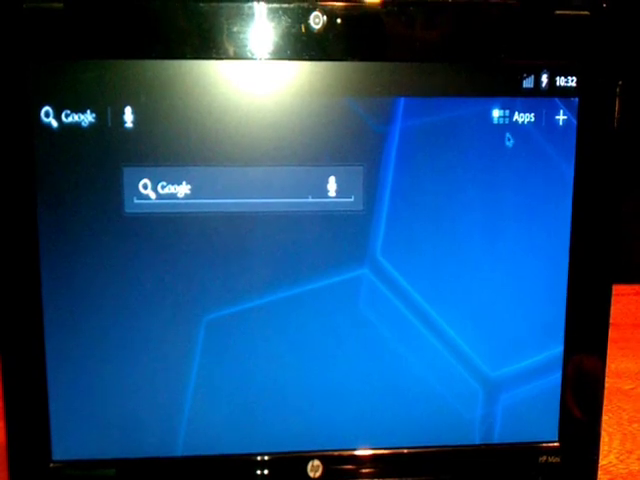
Show the all-apps drawer listing Calculator, Calendar, Camera, Browser and Gallery
{"action": "left_click", "coordinate": [512, 118]}
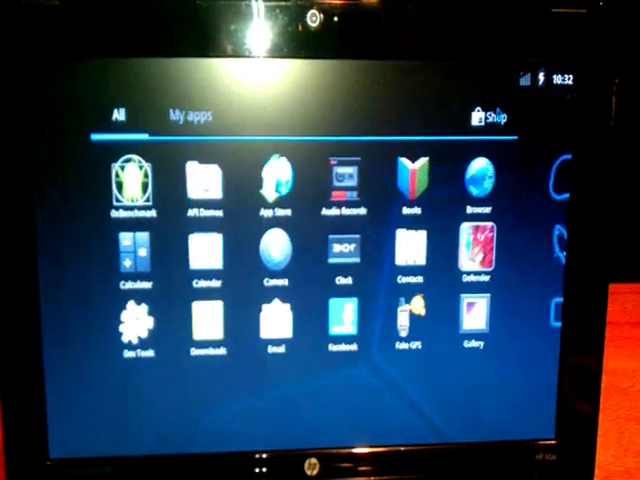